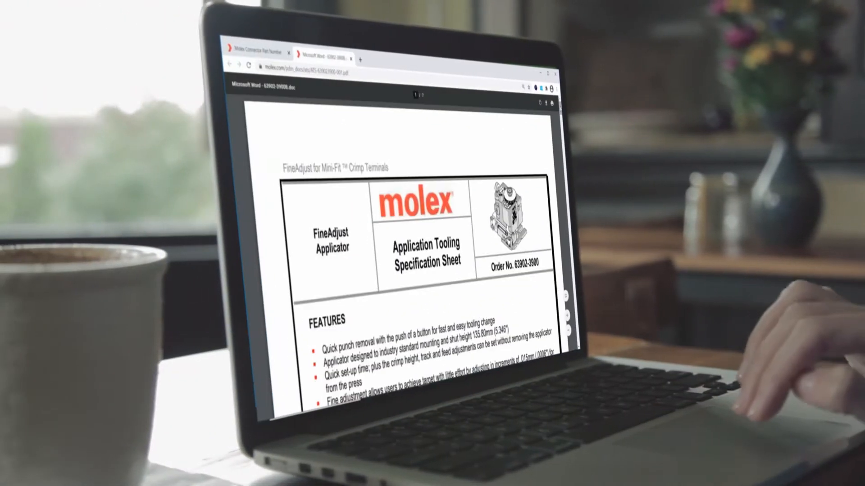
scroll(down, 3)
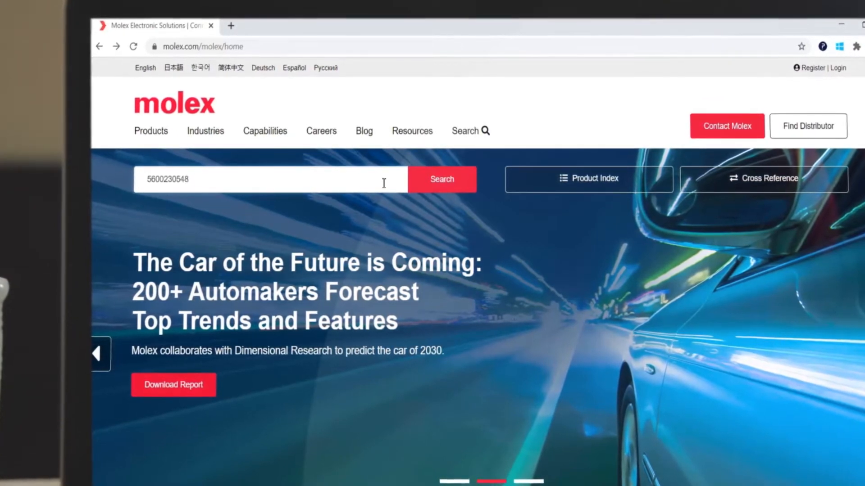
click(441, 179)
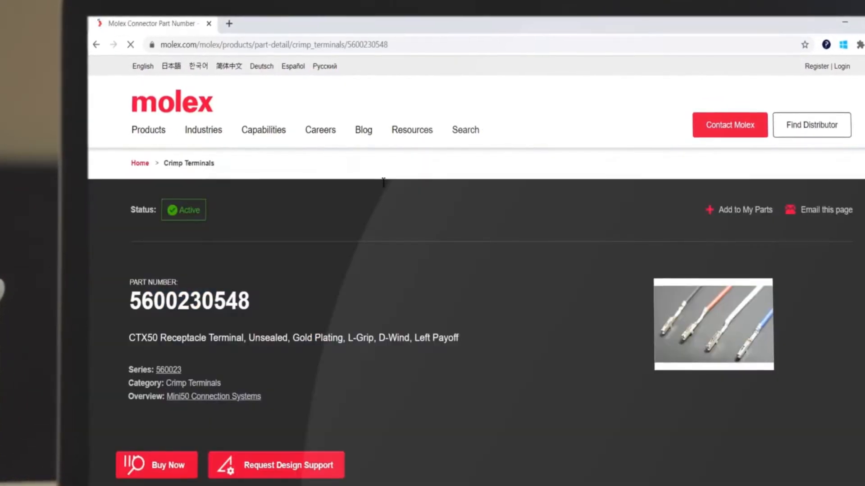
scroll(down, 3)
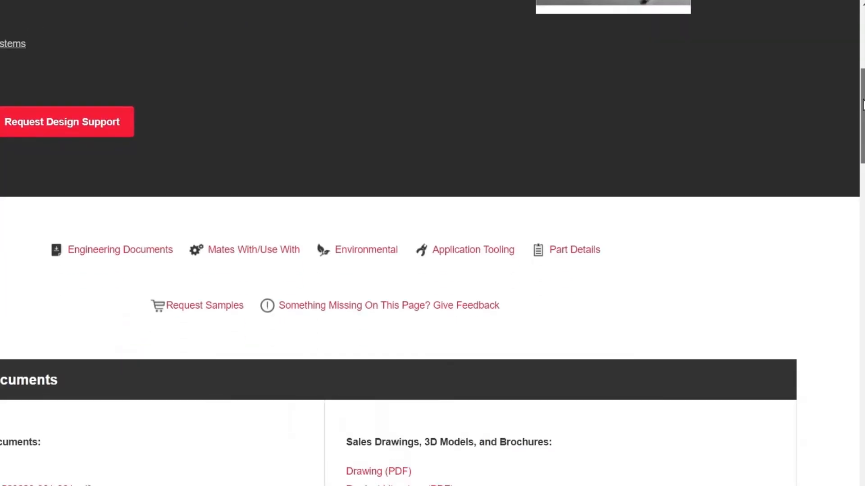
scroll(down, 3)
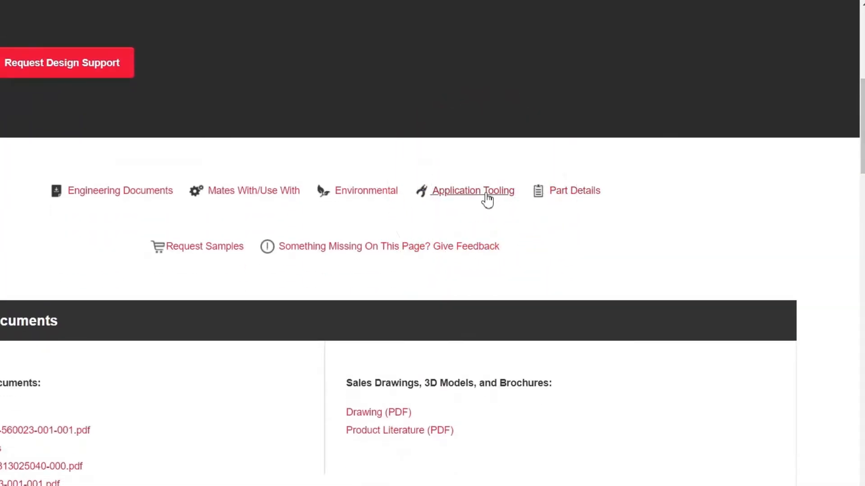
scroll(down, 3)
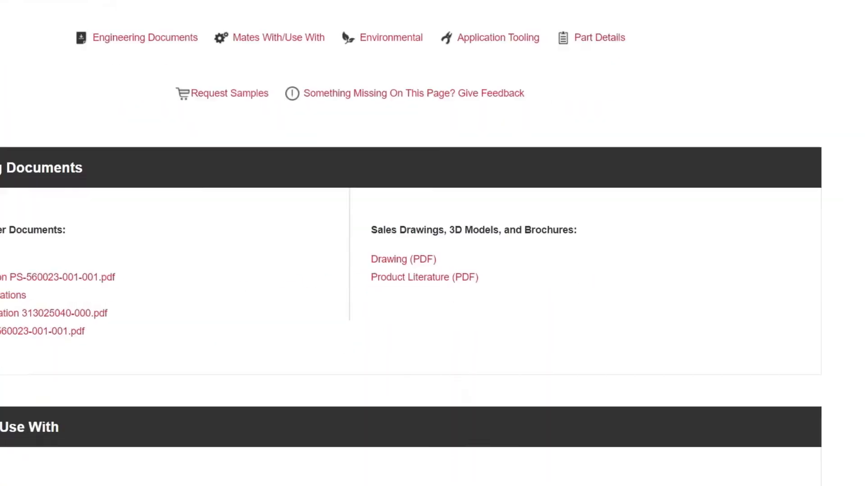
scroll(down, 3)
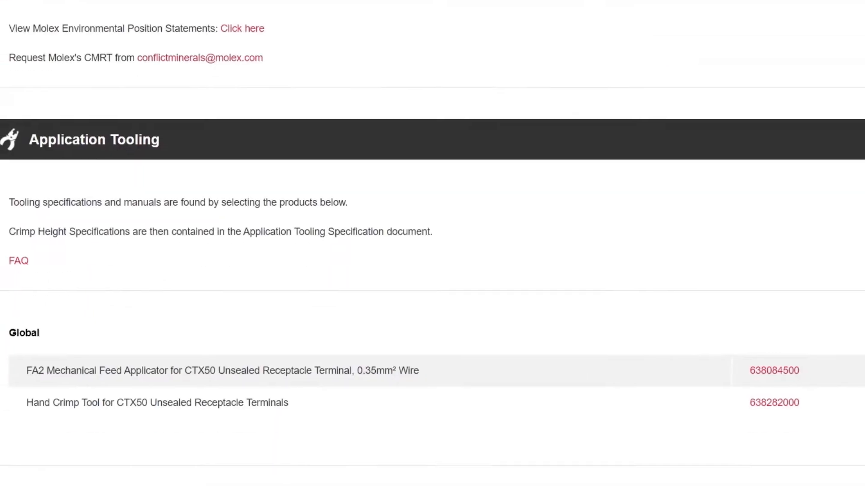
scroll(down, 3)
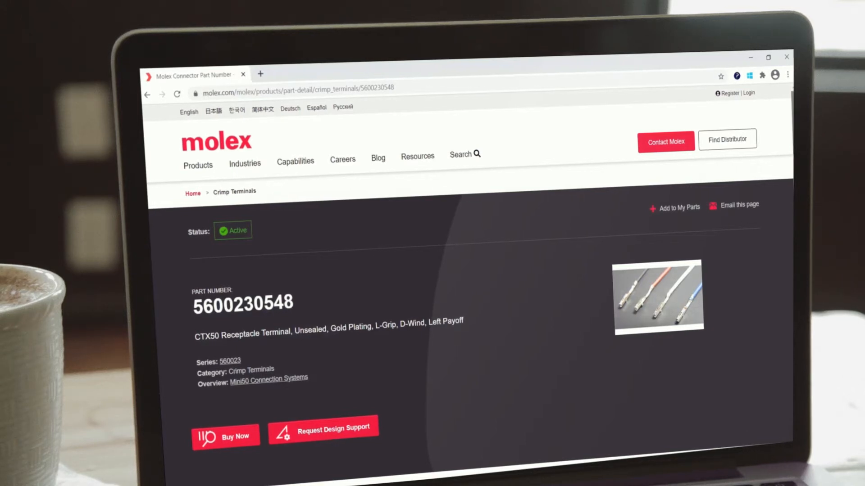
scroll(down, 3)
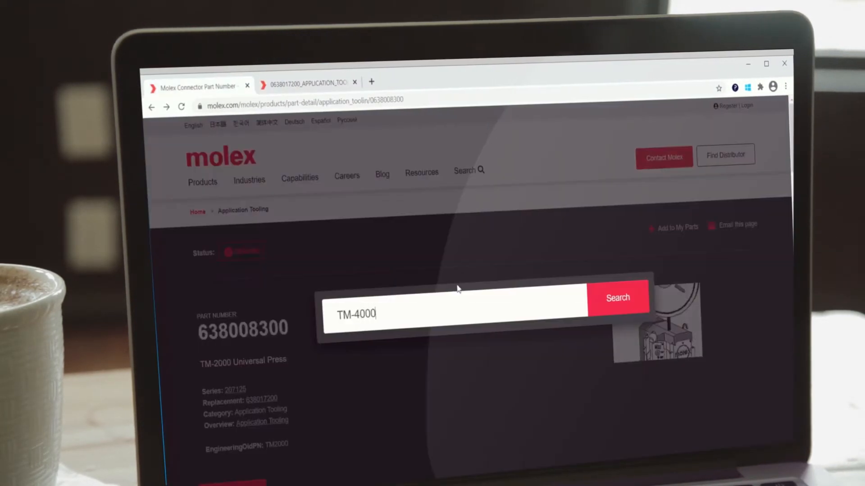
click(617, 297)
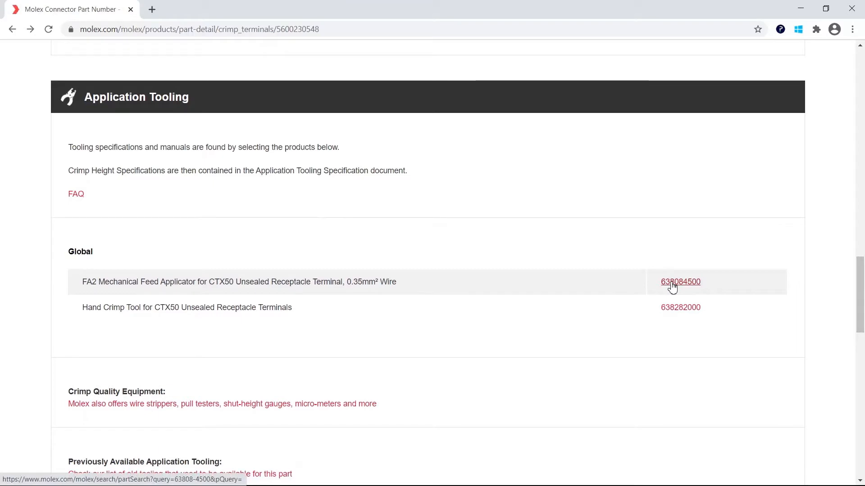
Step: Follow the 638084500 FA2 applicator link and scroll to its Engineering Documents
click(680, 282)
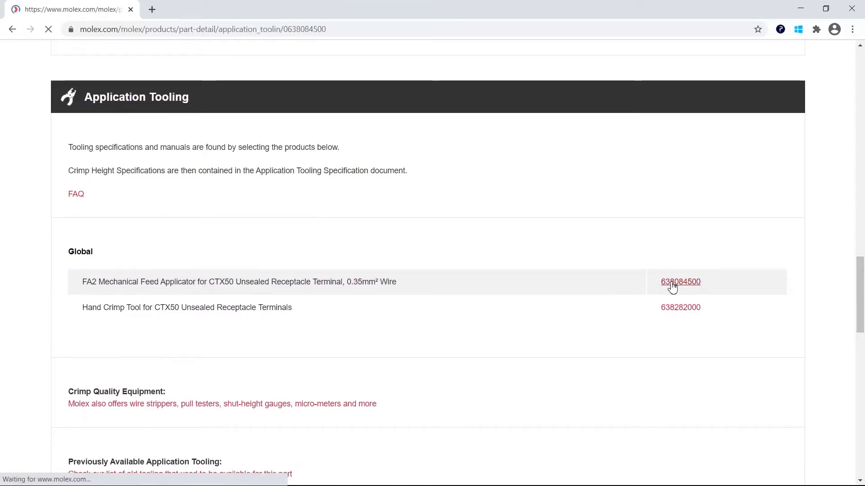
click(680, 282)
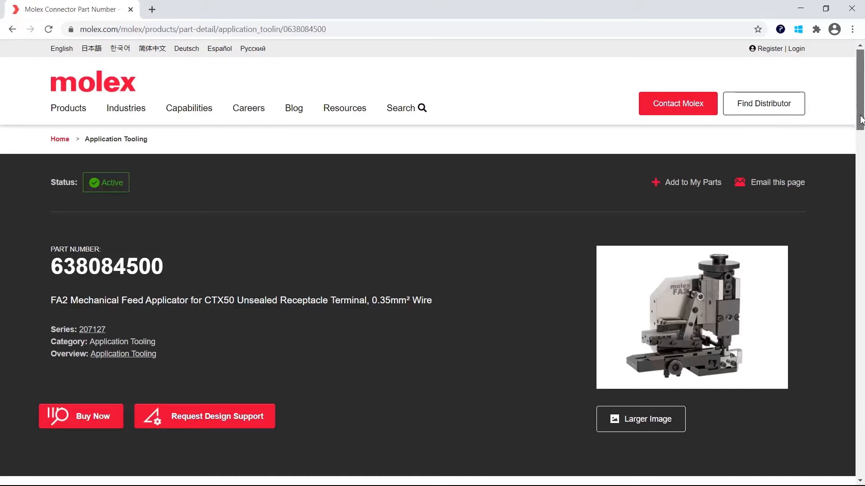
scroll(down, 3)
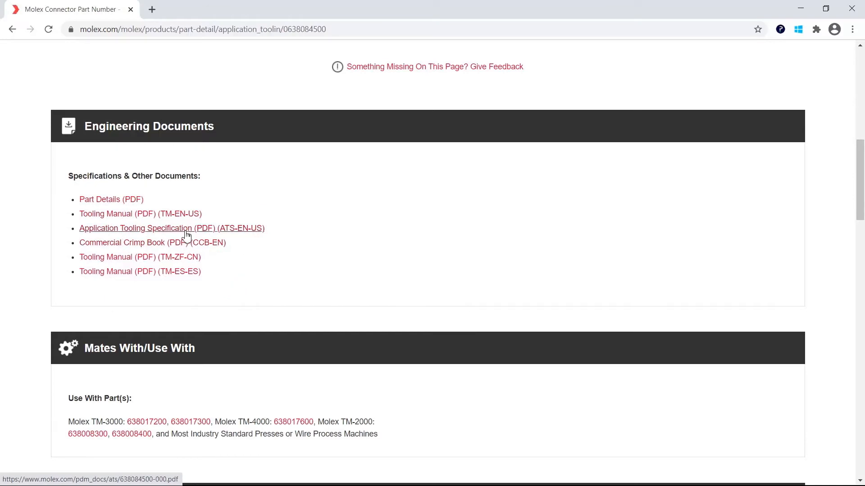
click(171, 228)
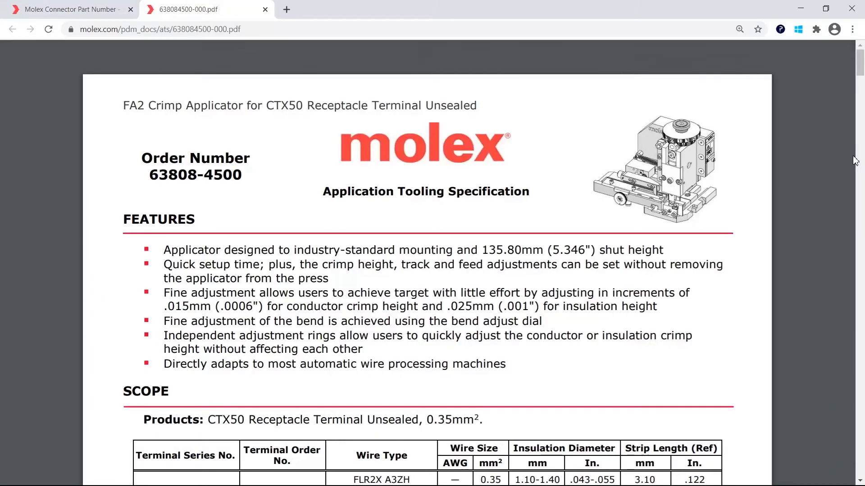
scroll(down, 3)
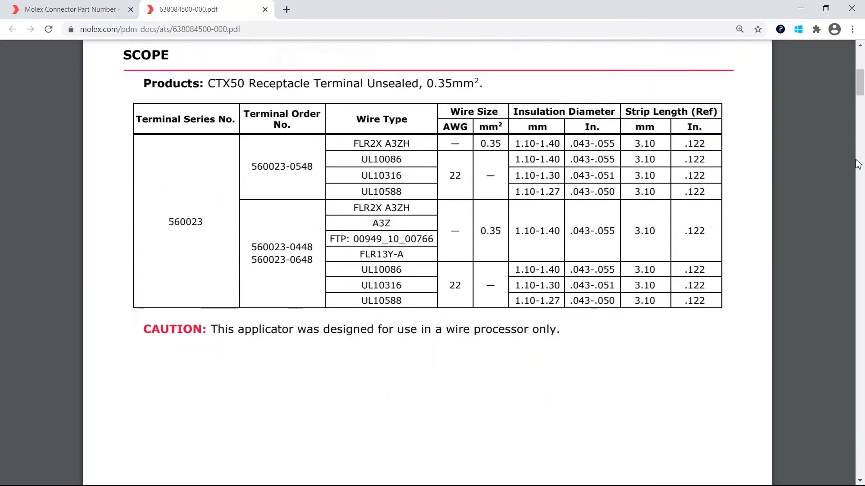
scroll(down, 3)
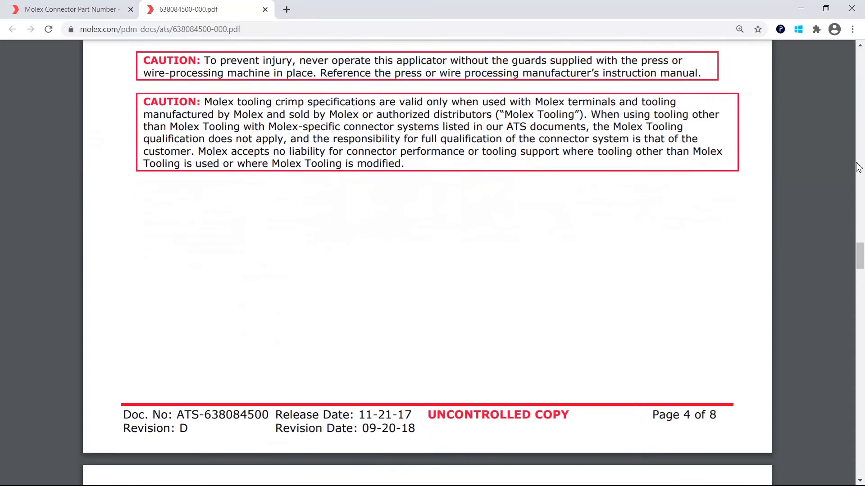
scroll(down, 3)
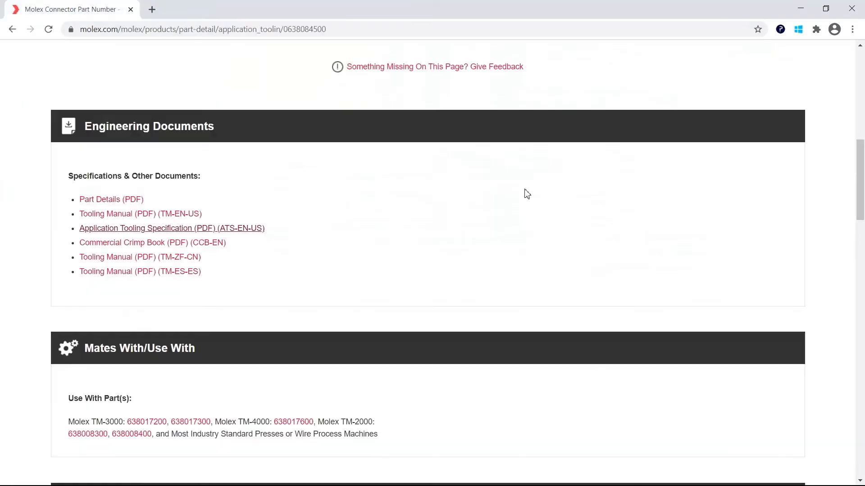
click(171, 228)
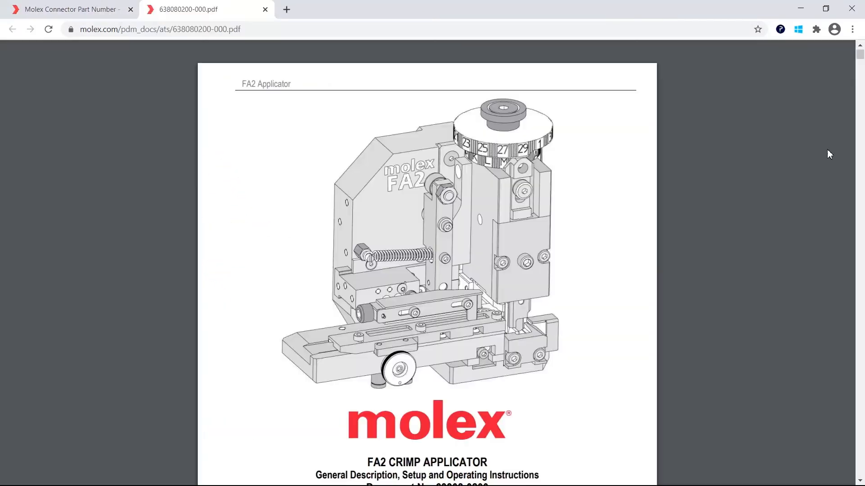
scroll(down, 3)
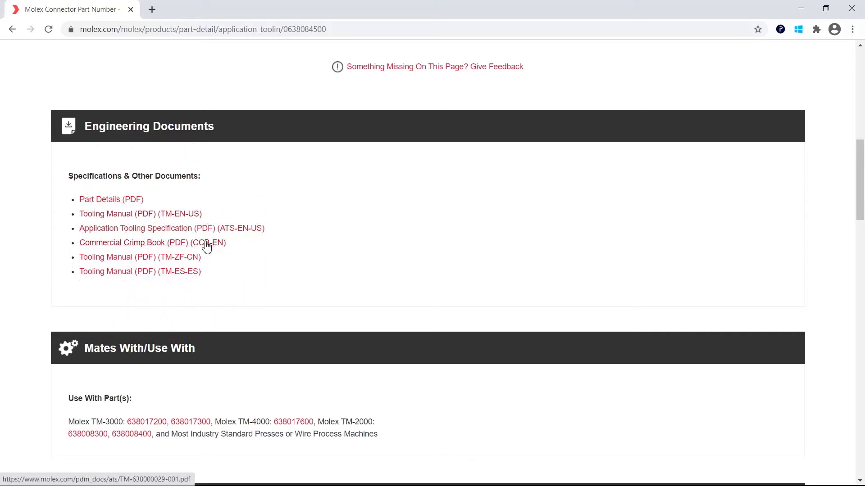
Step: Open the Commercial Crimp Book (CCB-EN) PDF and scroll through its pages
click(152, 243)
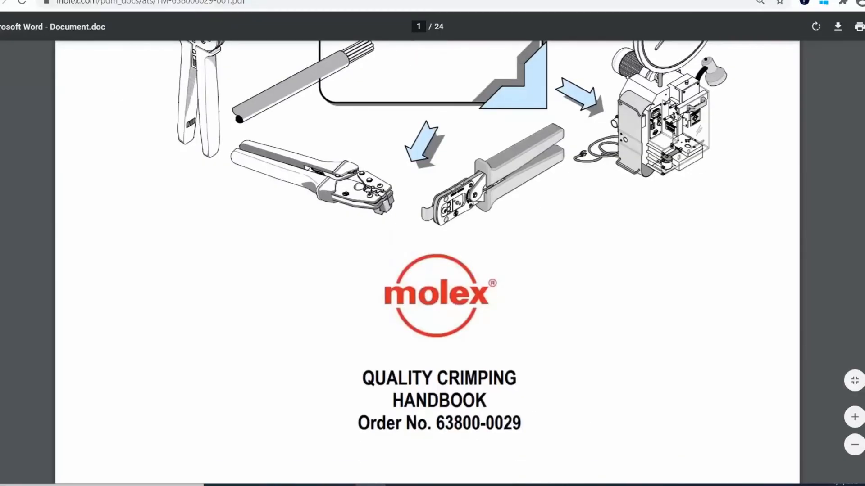
scroll(down, 3)
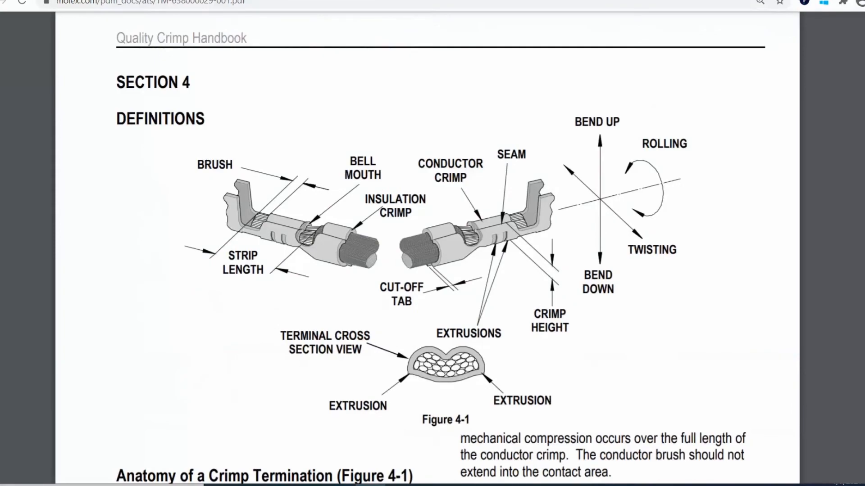
scroll(down, 3)
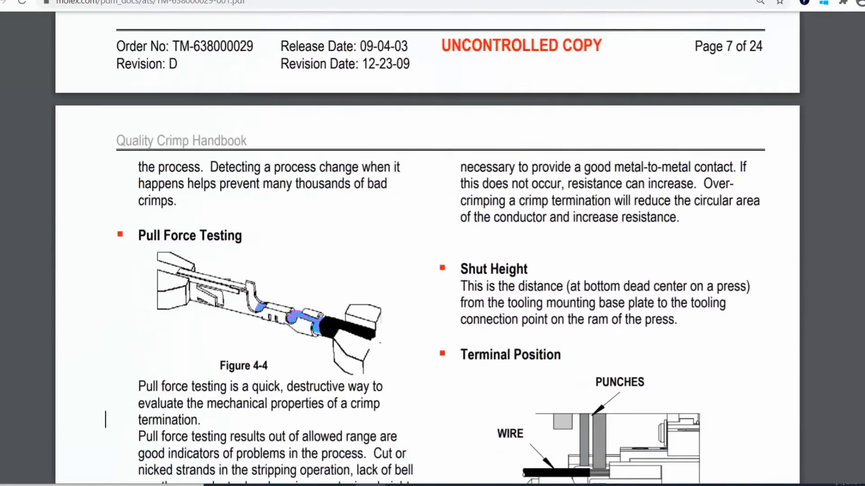
scroll(down, 3)
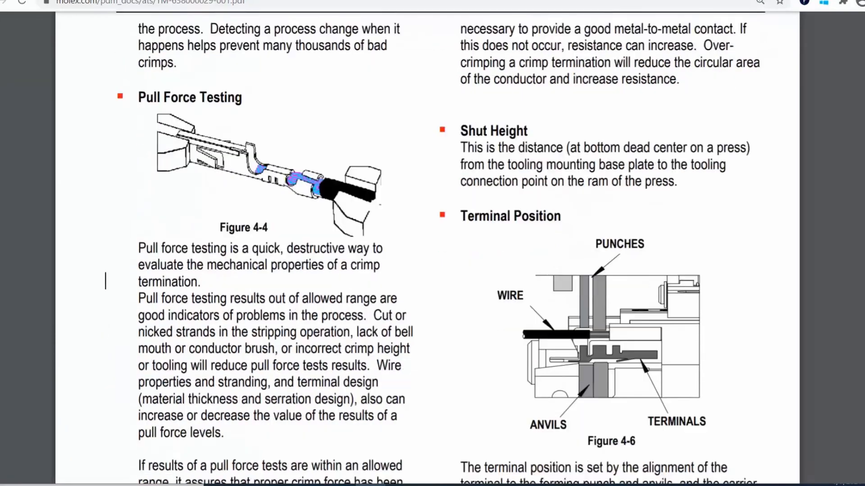
scroll(down, 3)
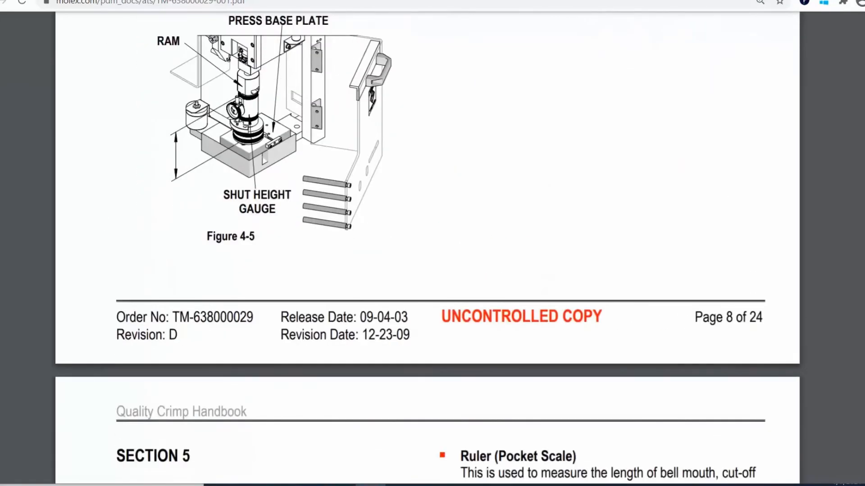
scroll(down, 3)
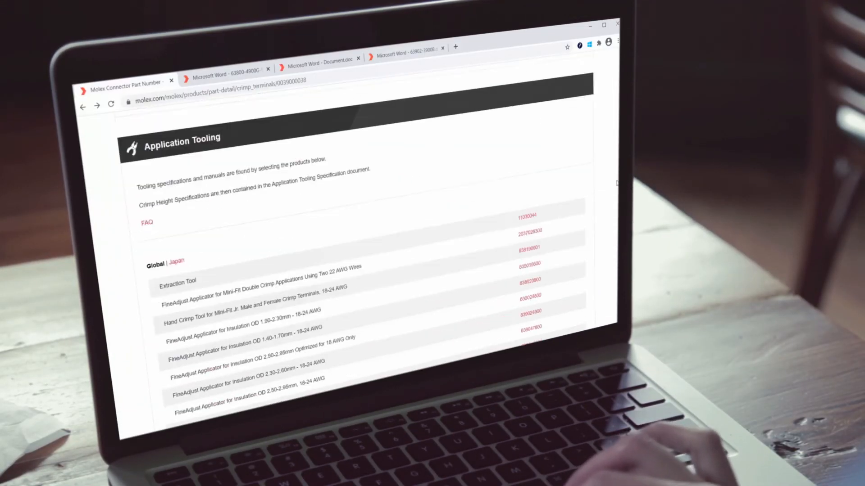
Step: Scroll to Previously Available Application Tooling and follow the old tooling list link
scroll(down, 3)
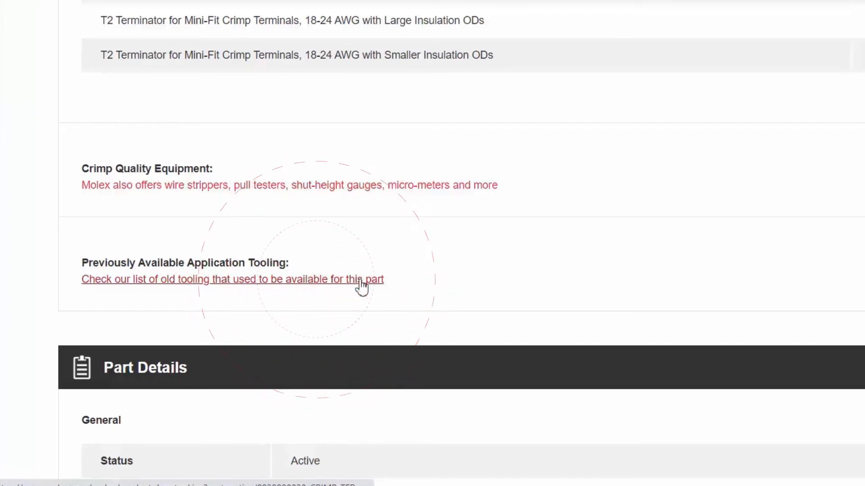
click(233, 279)
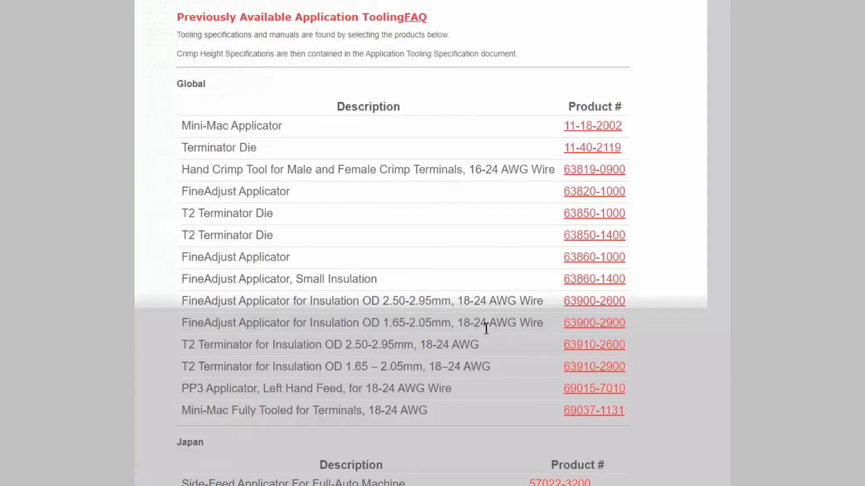